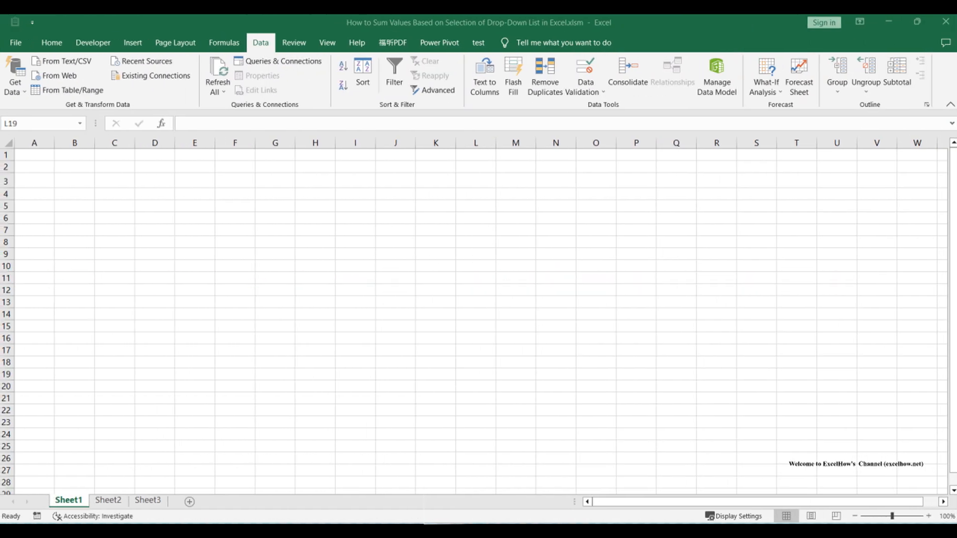
Step: Switch to Sheet2 showing the finished fruit table with Watermelon totaling 140
click(107, 500)
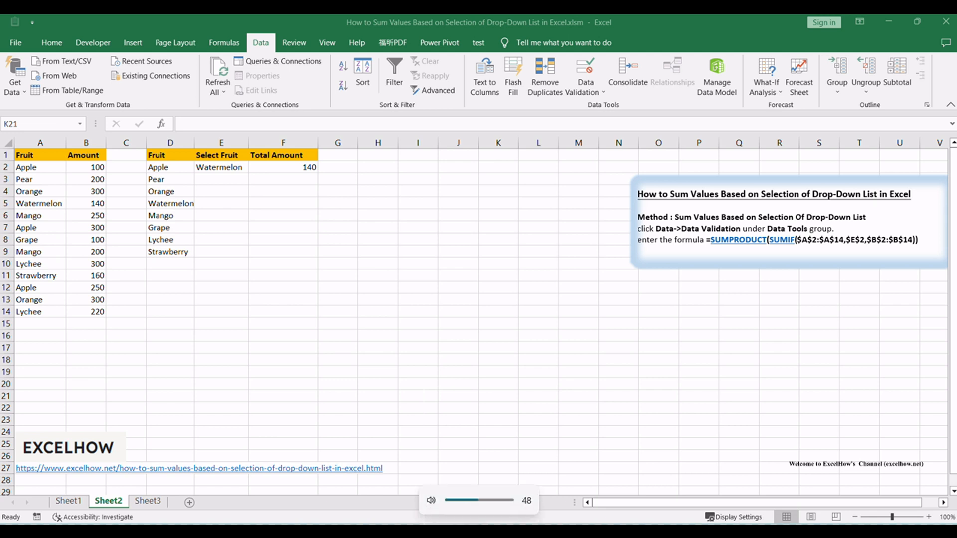
click(503, 500)
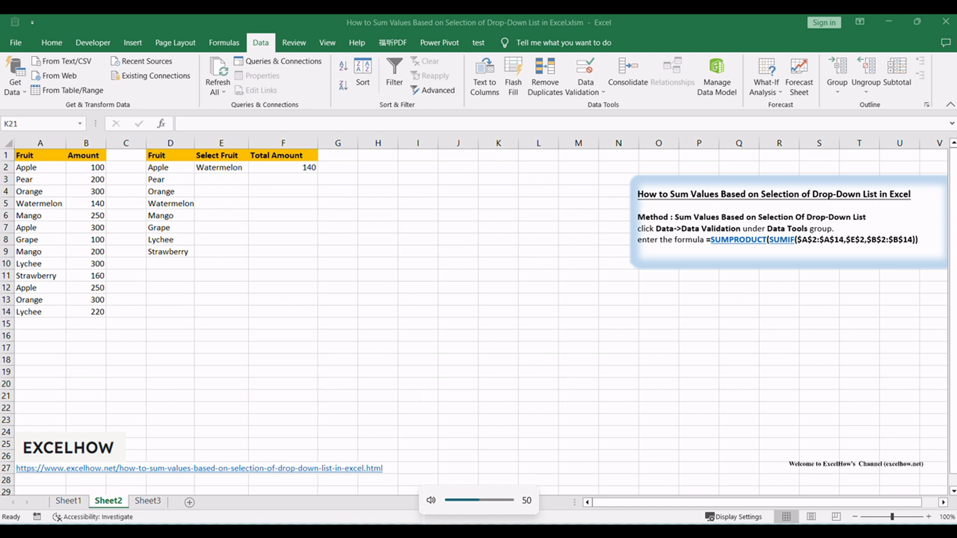
click(498, 396)
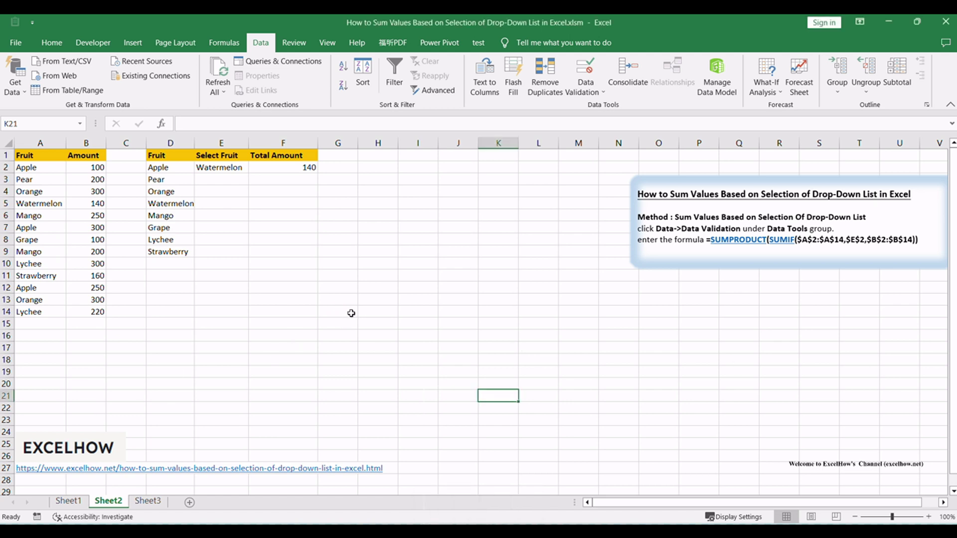
mouse_move(369, 296)
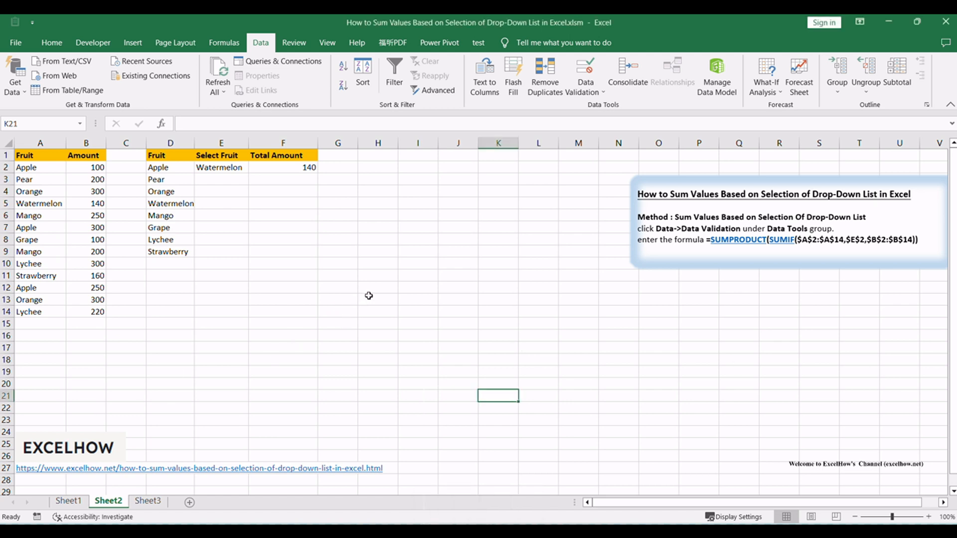
mouse_move(747, 219)
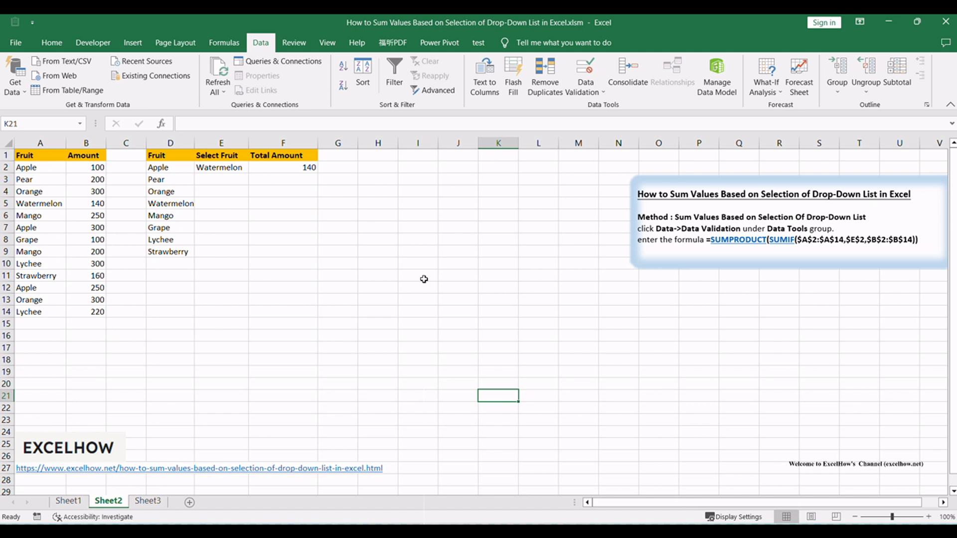
click(418, 275)
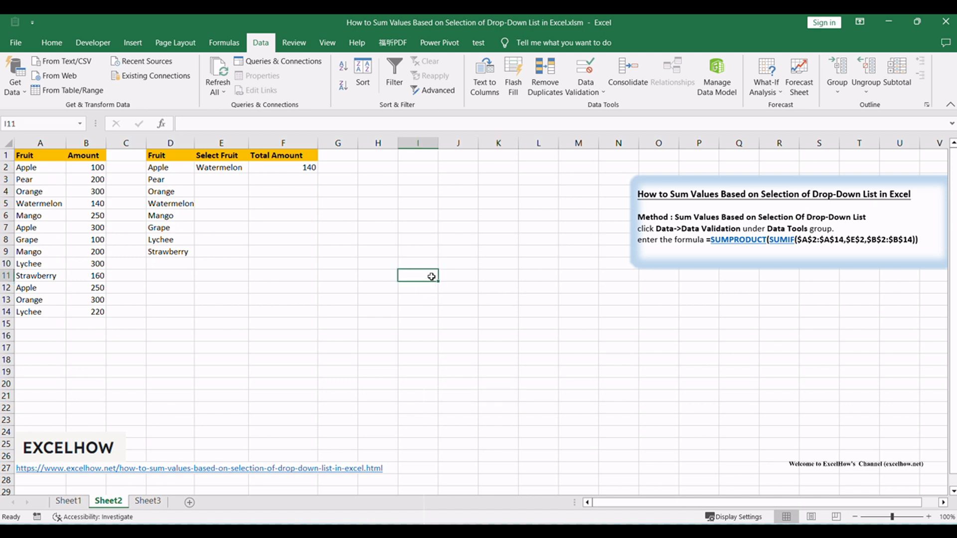
mouse_move(424, 282)
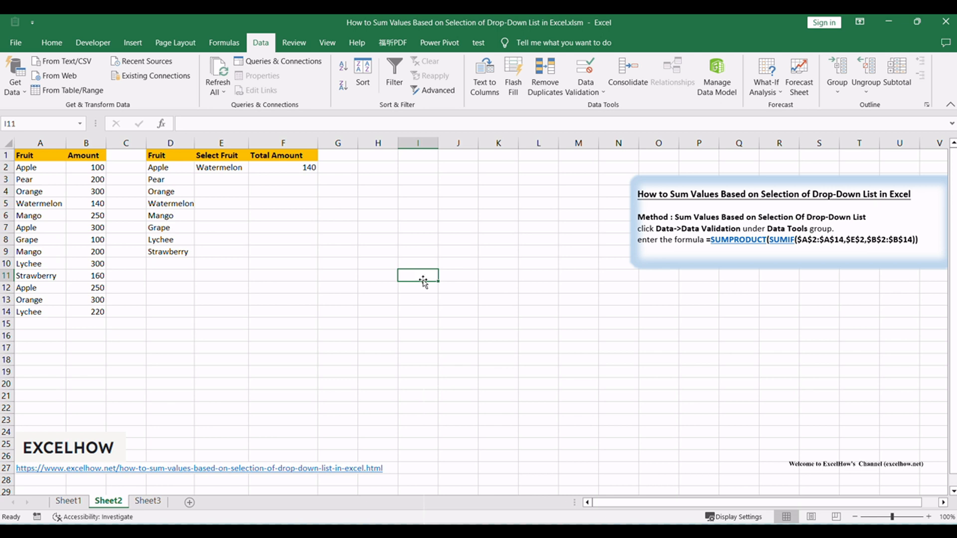
mouse_move(430, 305)
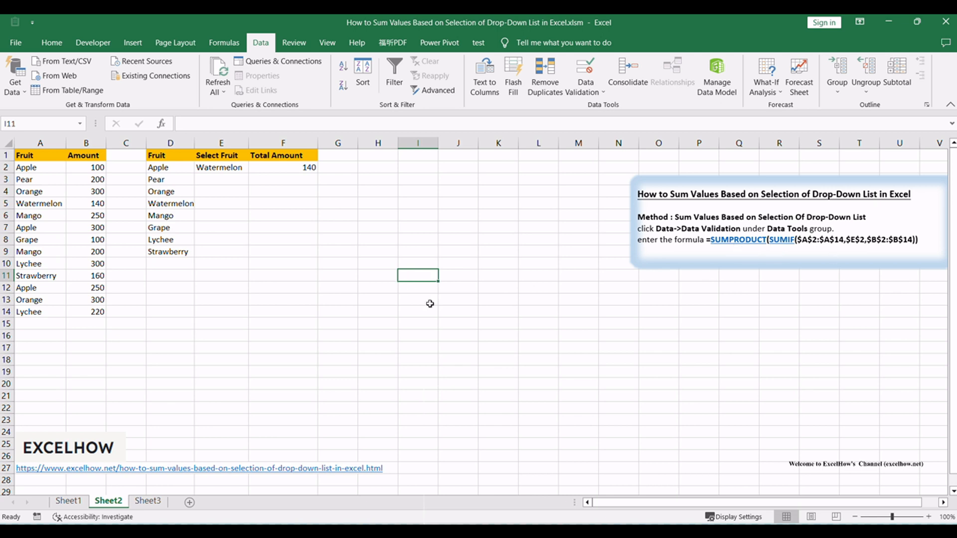
click(338, 275)
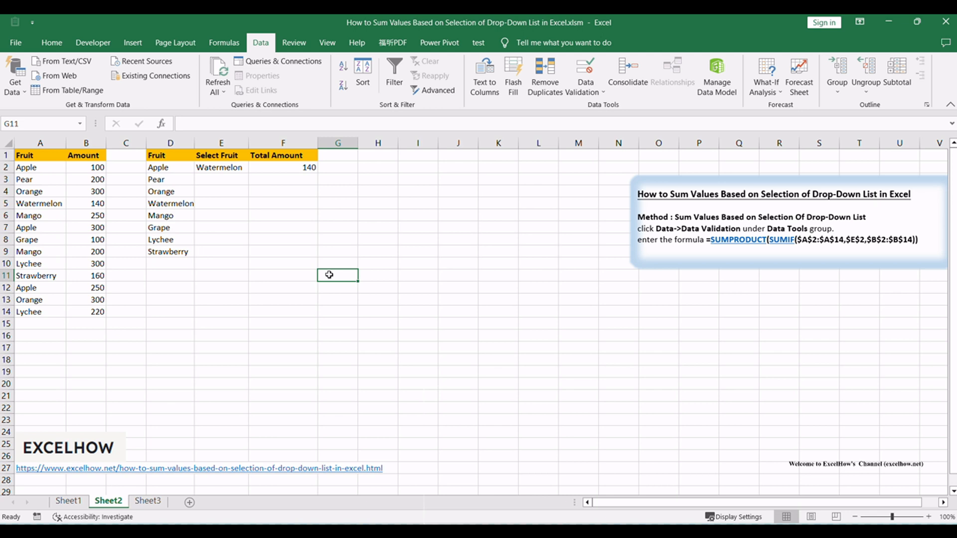
mouse_move(162, 286)
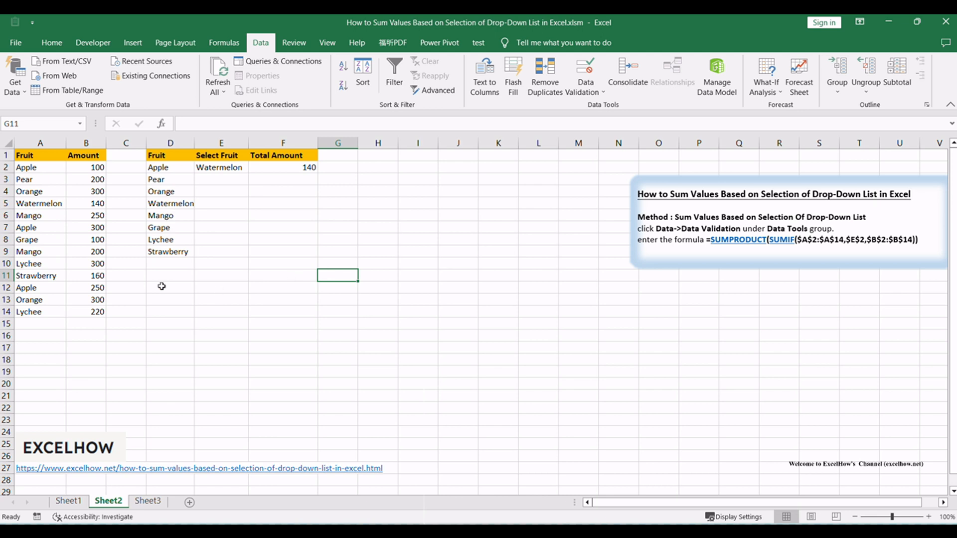
mouse_move(29, 156)
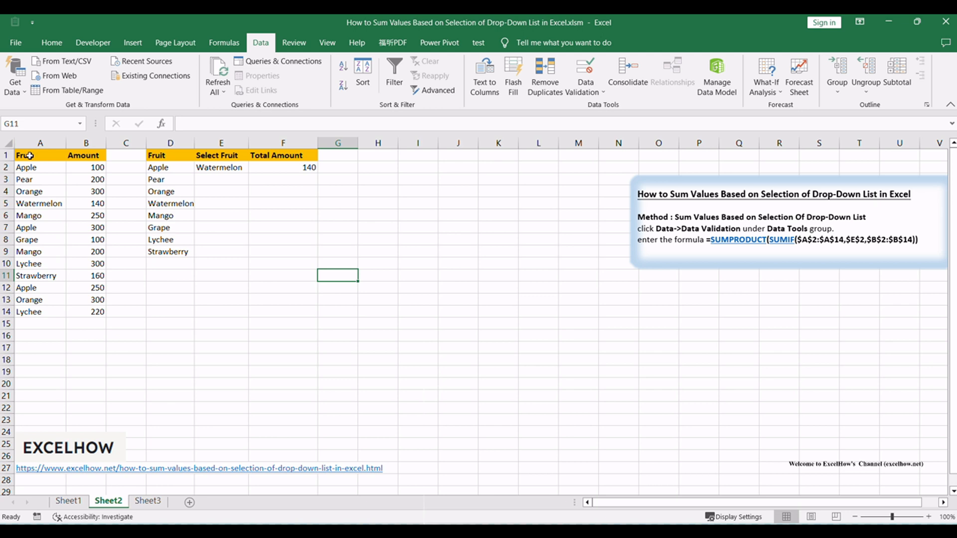
click(40, 155)
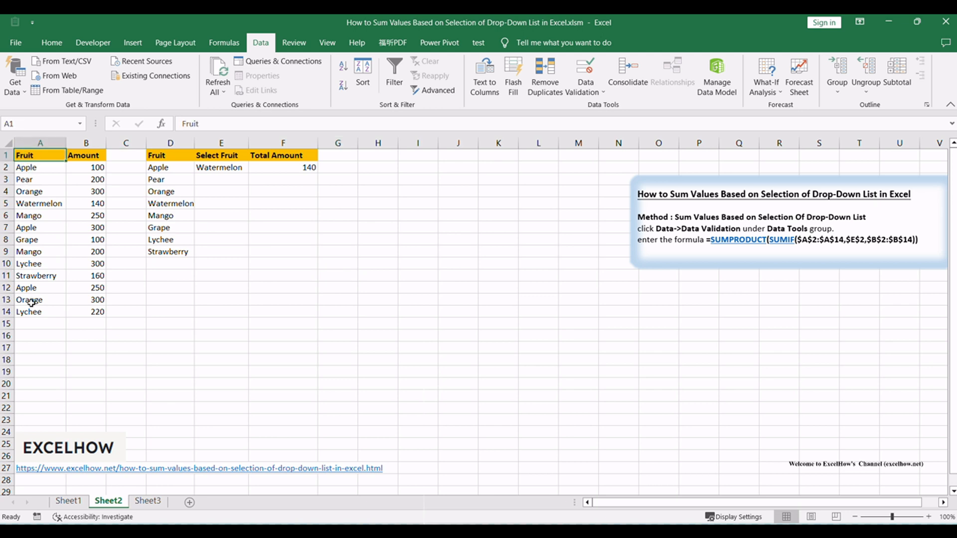
click(126, 203)
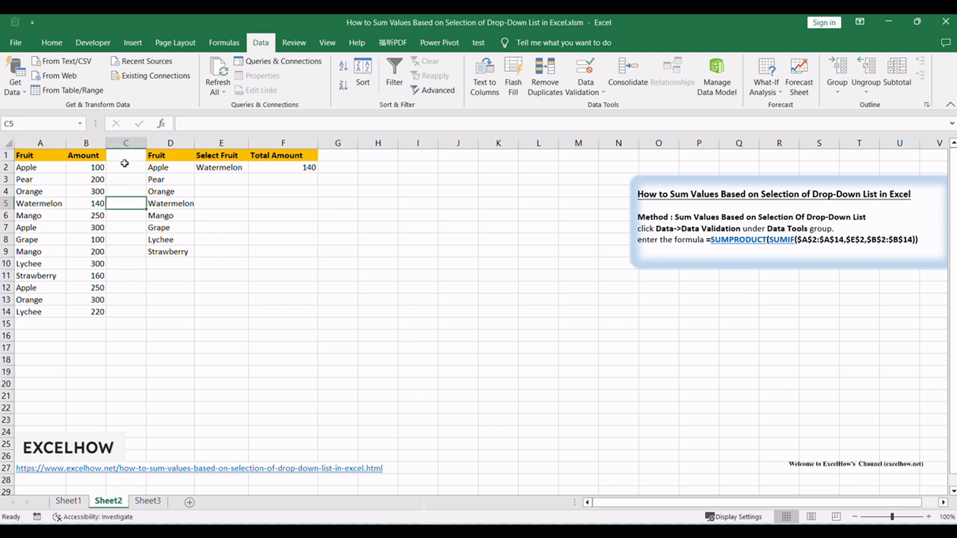
click(85, 155)
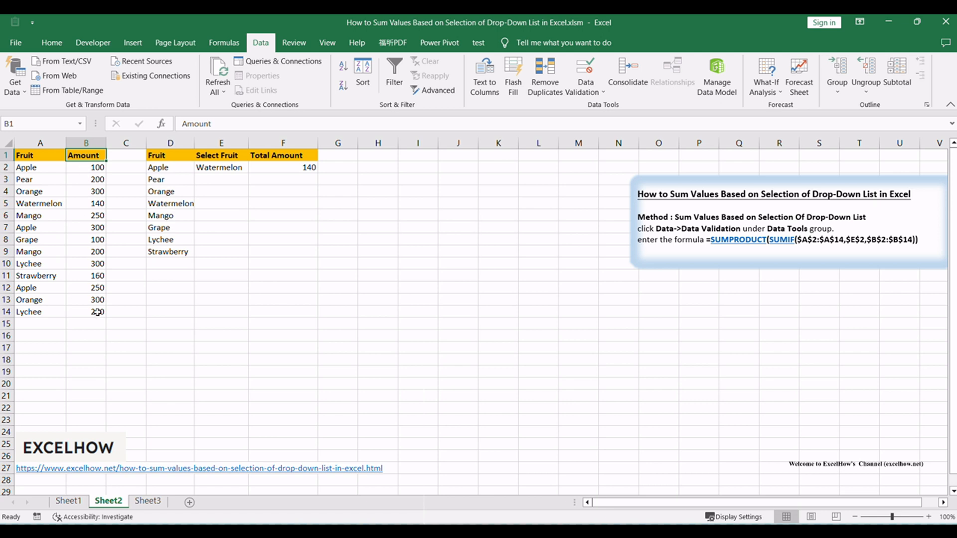
click(169, 299)
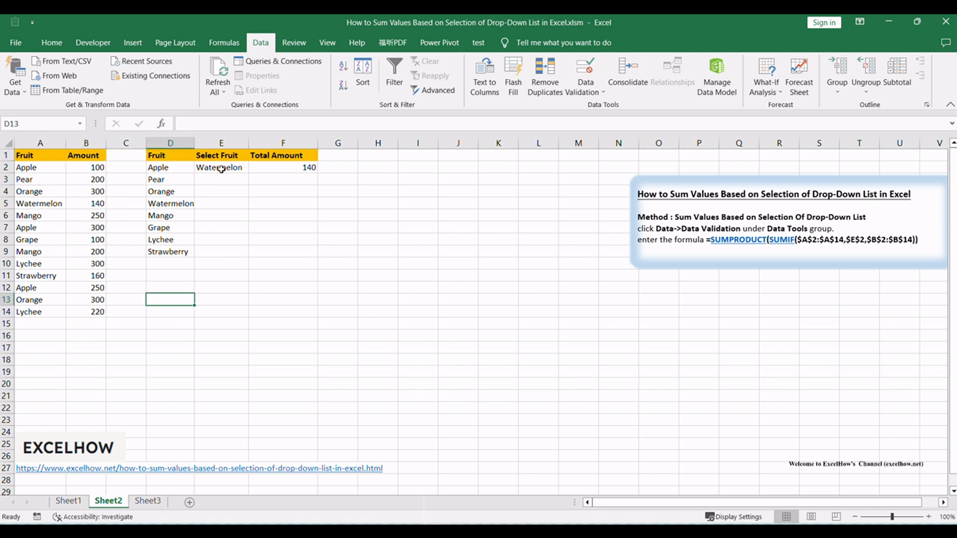
Step: Pick Orange (600) then Grape (100) in E2's drop-down, then move to Sheet3
click(253, 168)
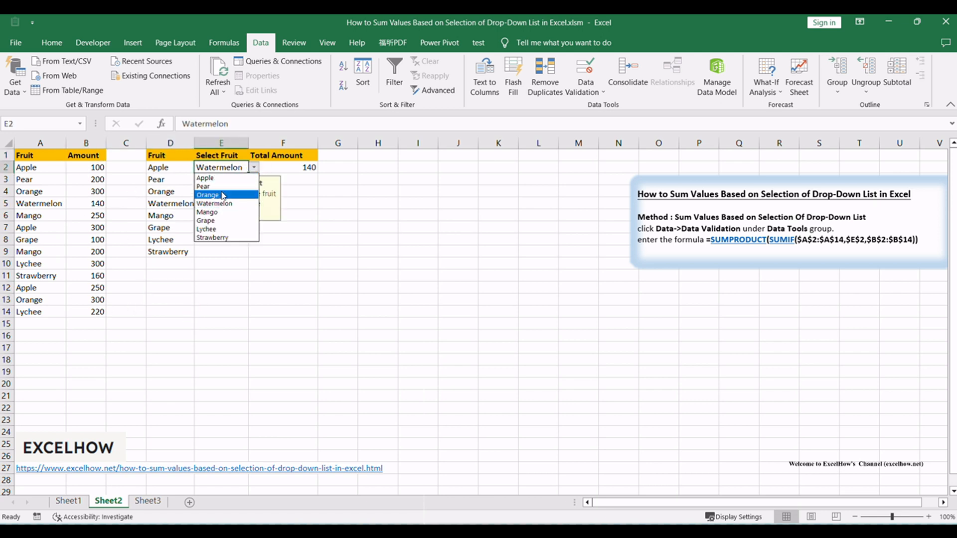
click(208, 195)
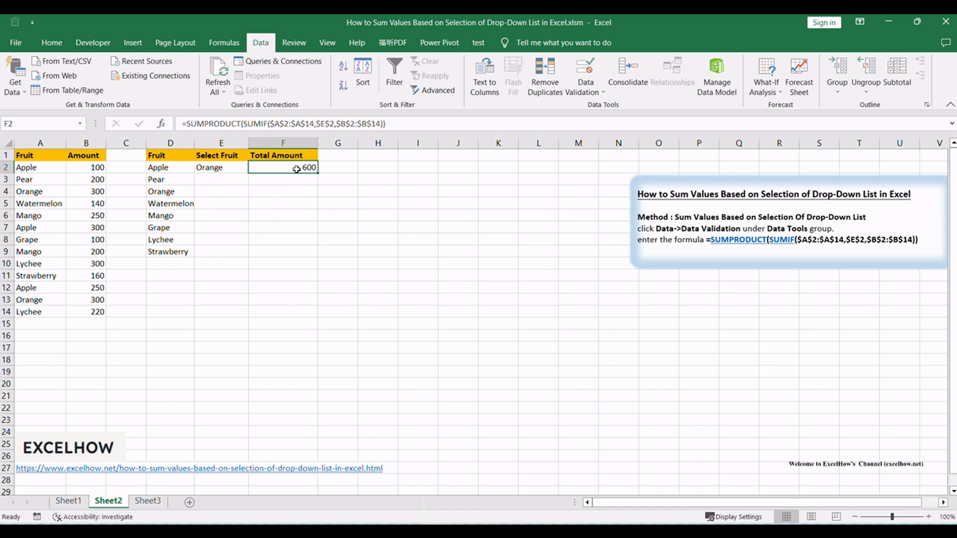
click(208, 167)
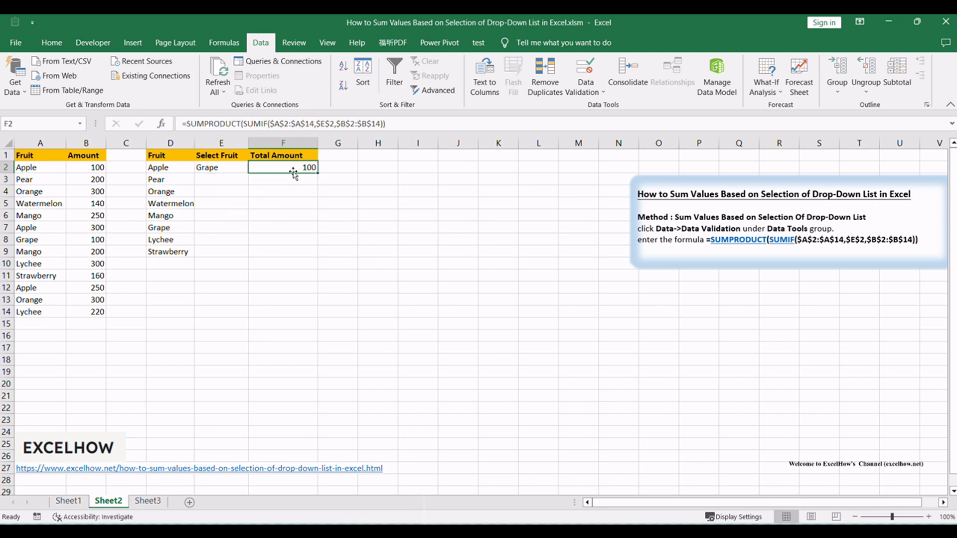
click(377, 192)
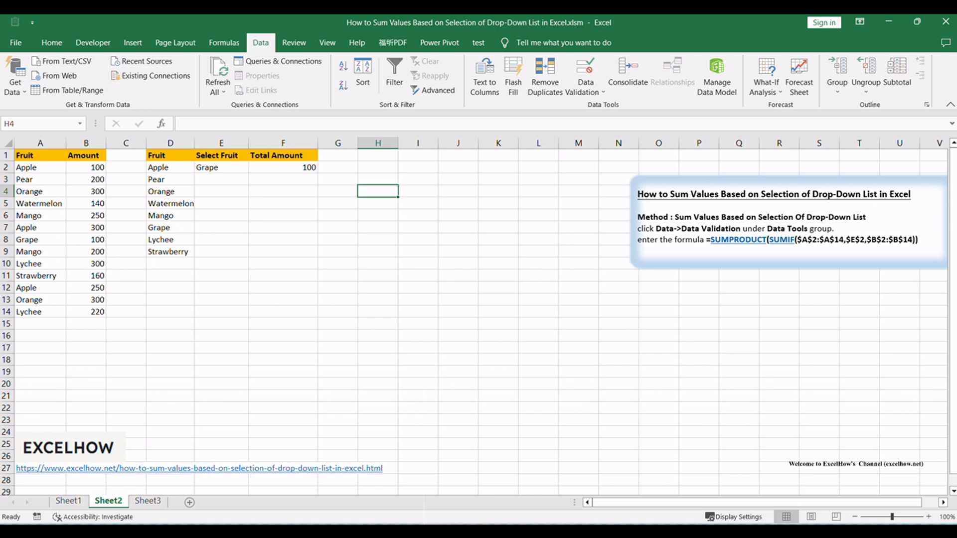
click(148, 501)
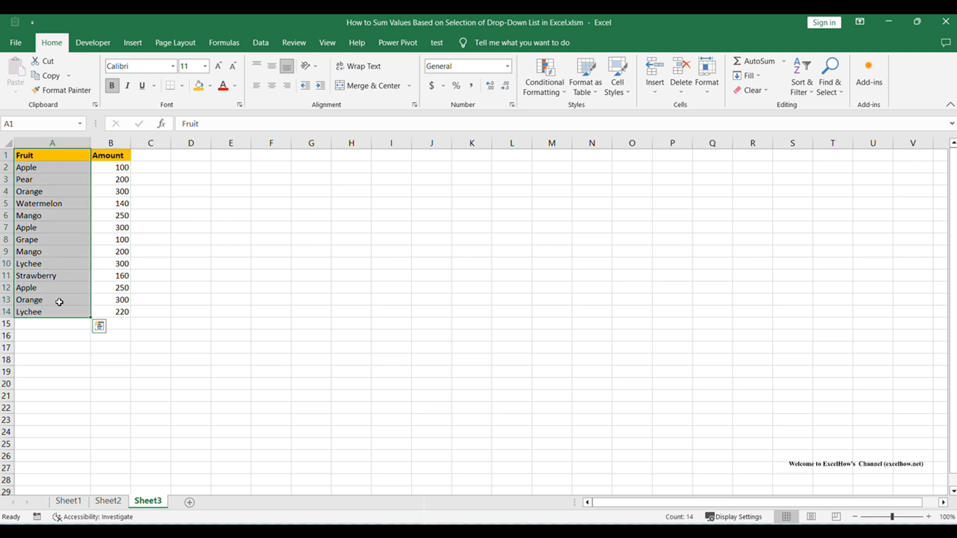
Step: Paste a copy of the A1:A14 Fruit list into column D on Sheet3
click(191, 155)
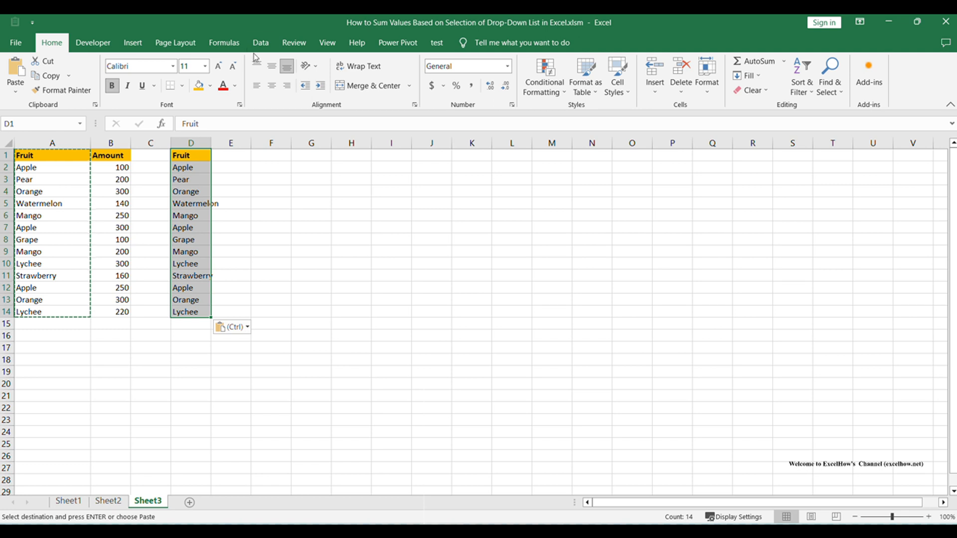
click(260, 43)
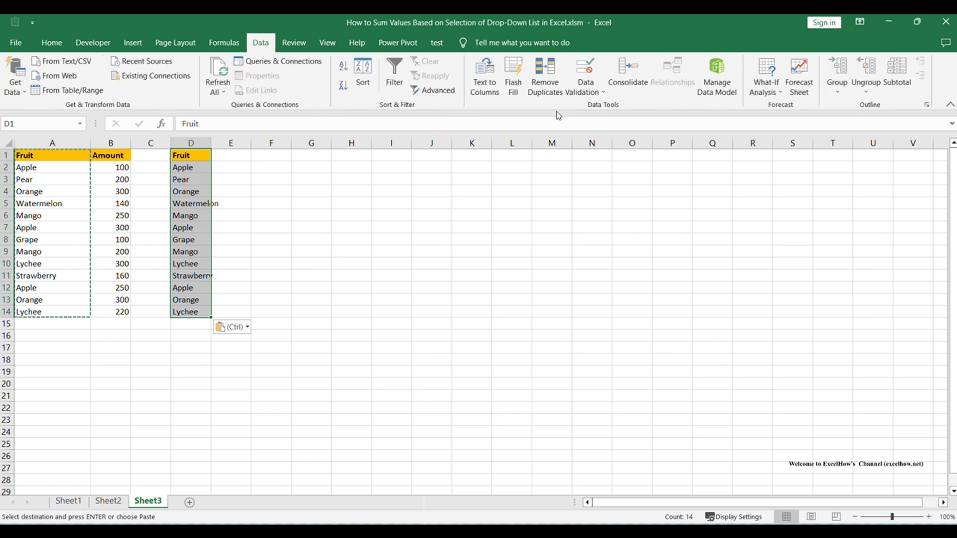
Step: Remove duplicates from column D, leaving eight unique fruits under the Fruit header
click(544, 75)
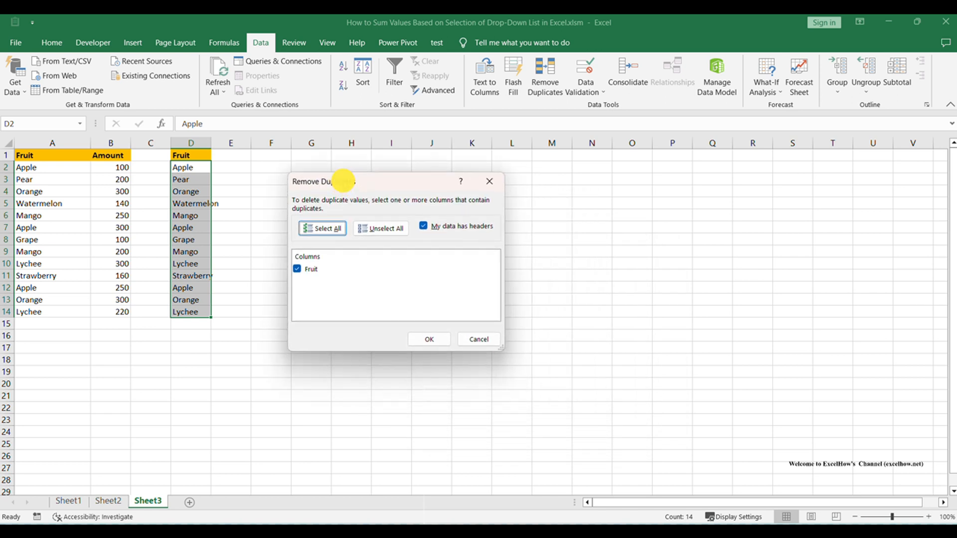
mouse_move(394, 330)
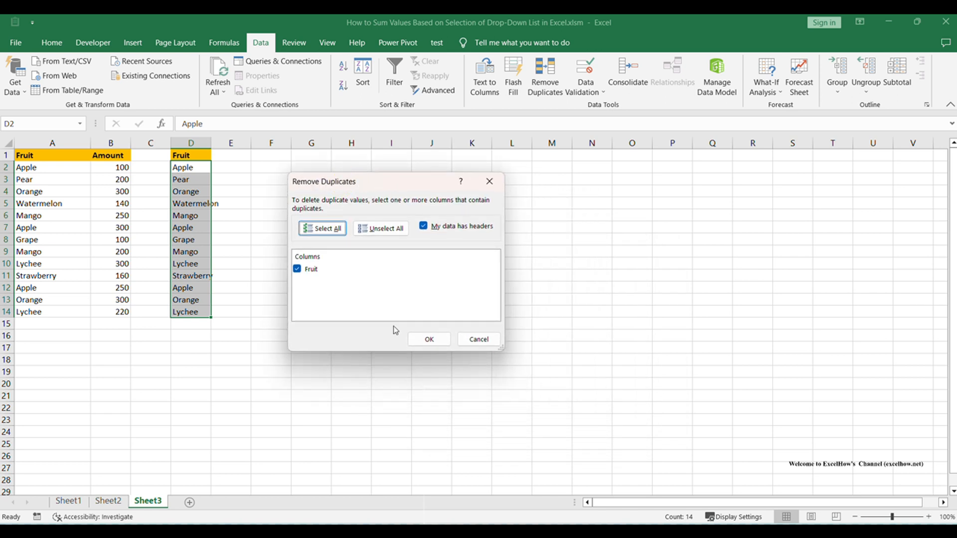
click(429, 339)
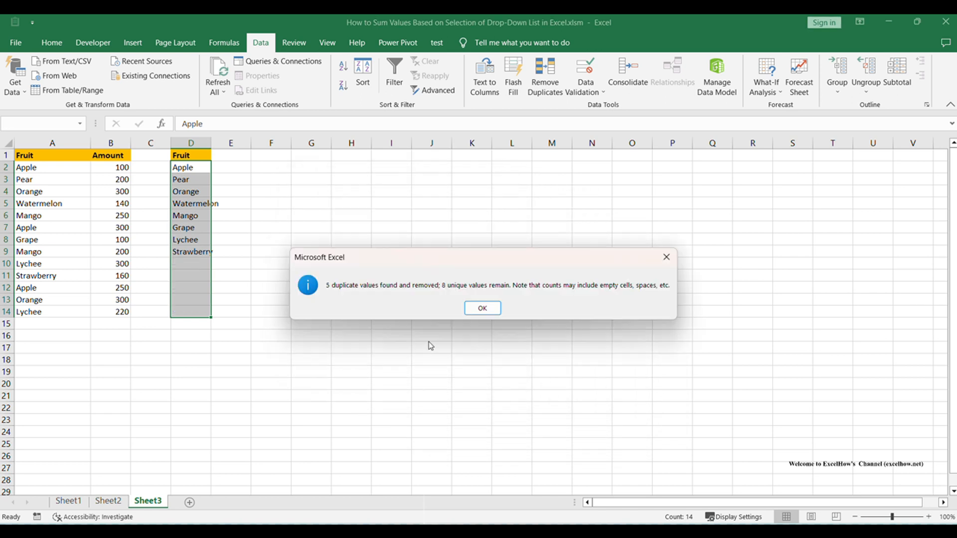
click(481, 308)
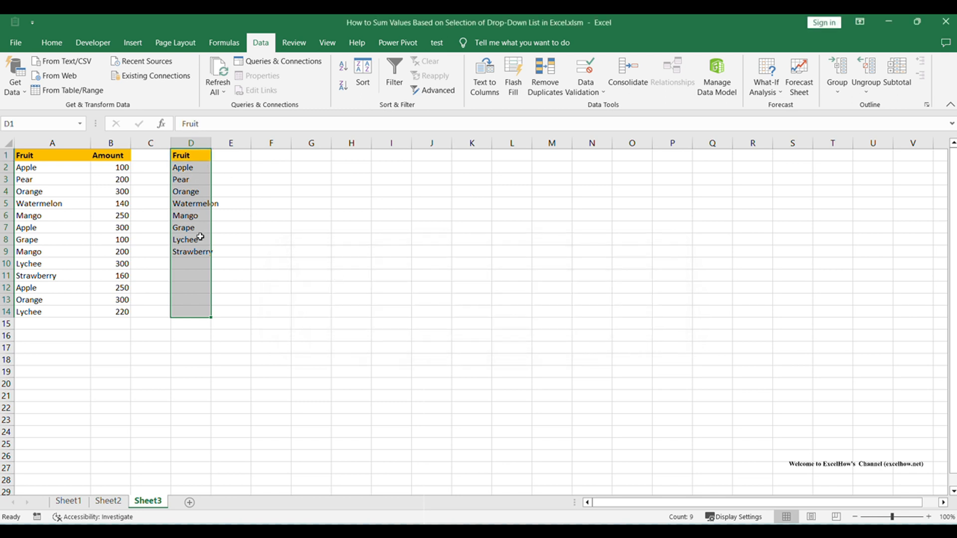
mouse_move(323, 263)
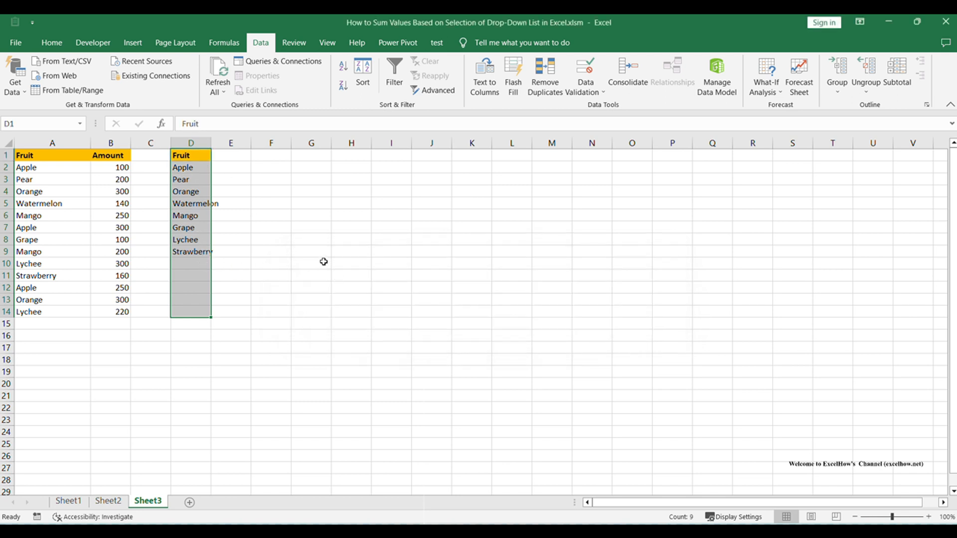
Step: Add Select Fruit in E1 and Total Amount in F1 with header fill, widening their columns
click(311, 263)
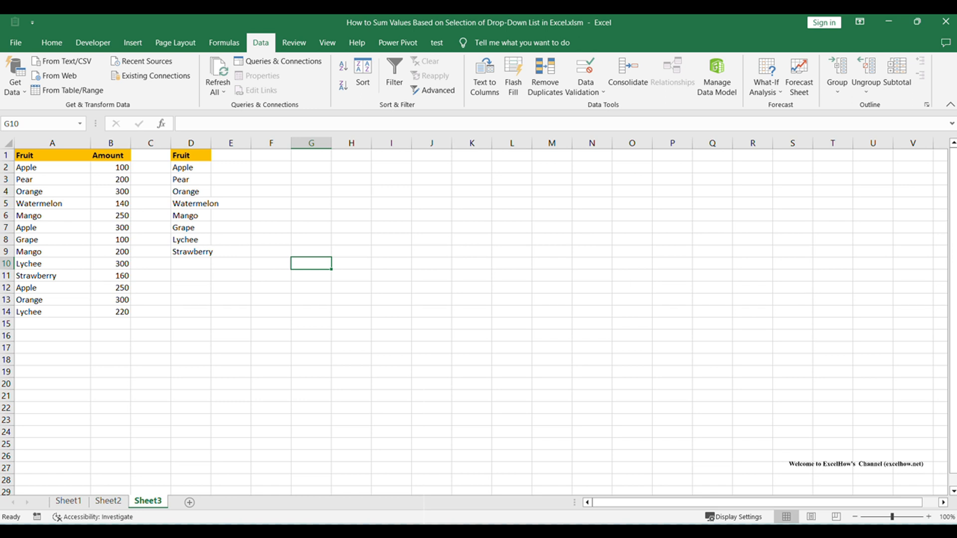
click(252, 167)
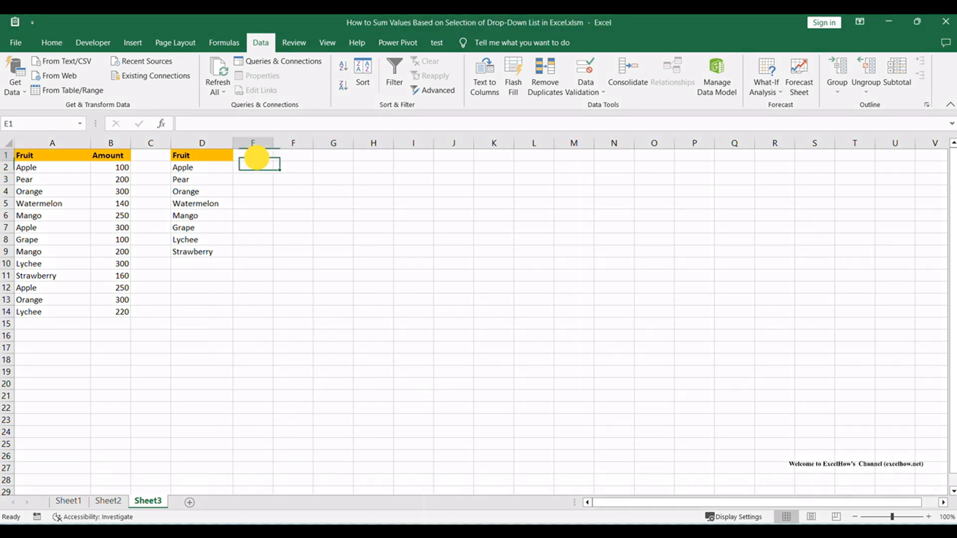
key(ctrl+v)
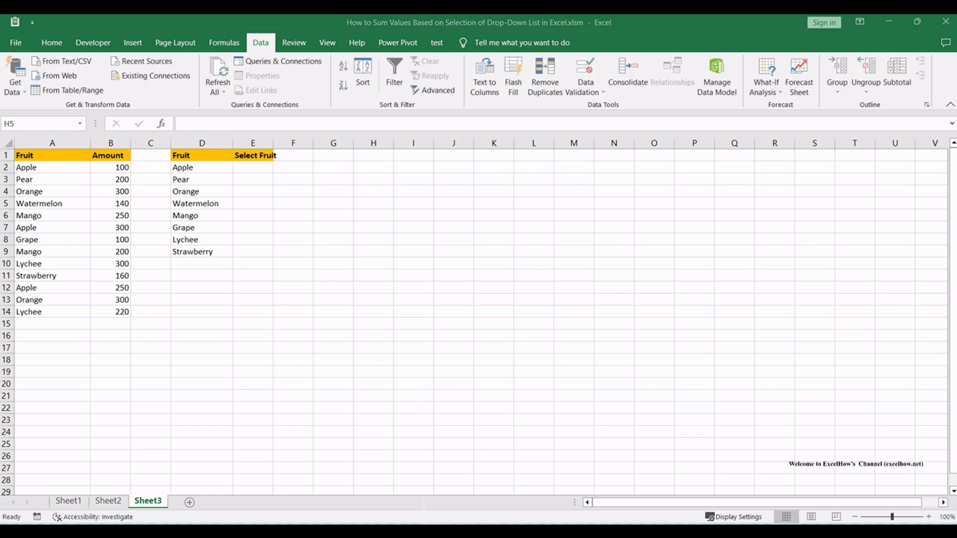
click(373, 203)
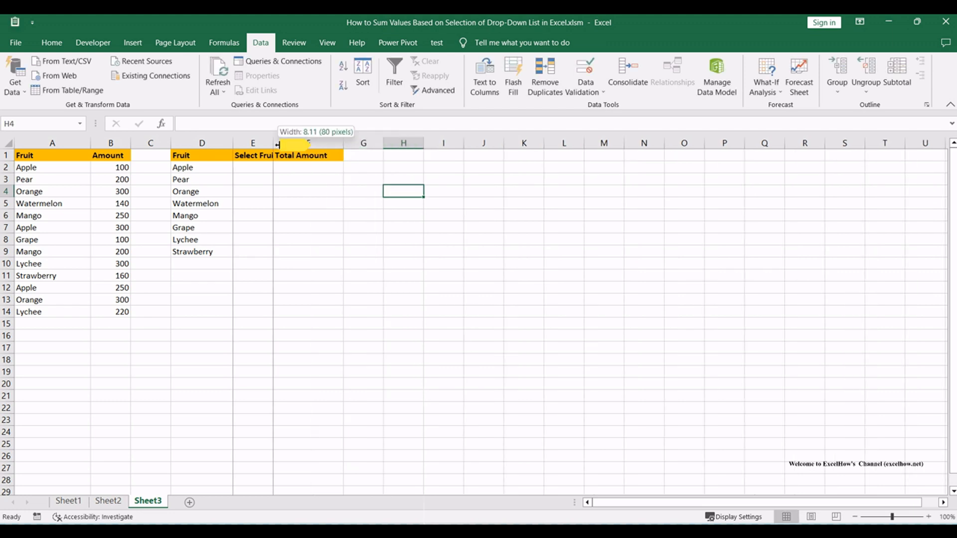
click(320, 191)
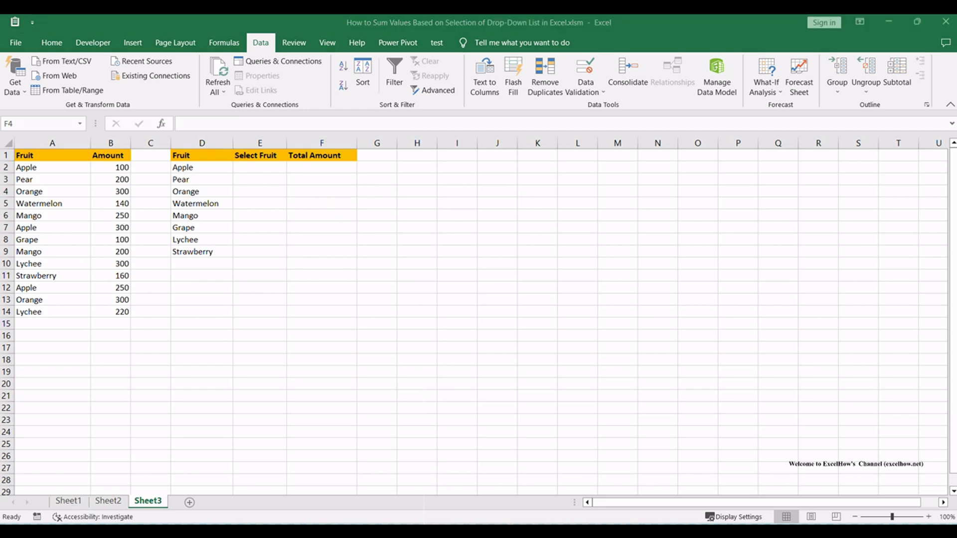
mouse_move(306, 264)
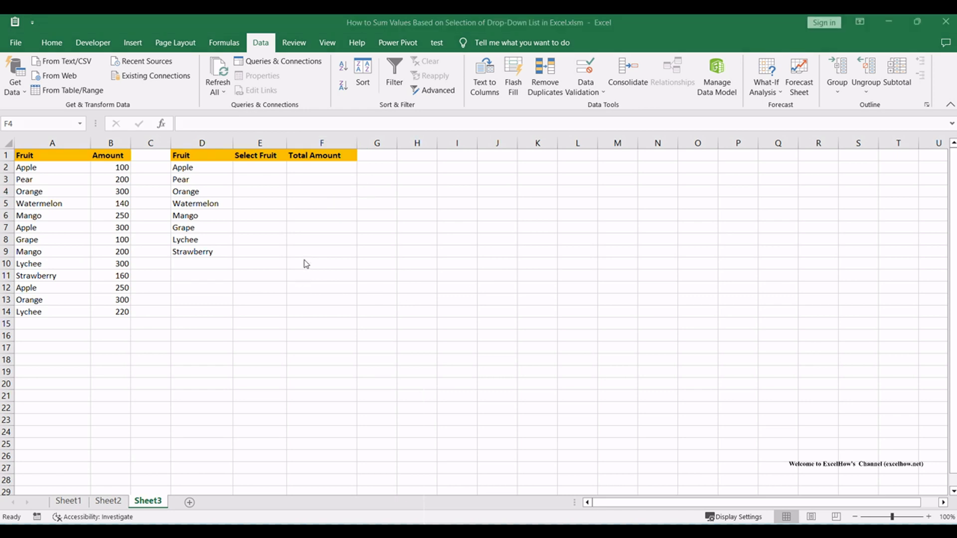
Step: Give E2 a List data validation with source =$D$2:$D$9
click(259, 167)
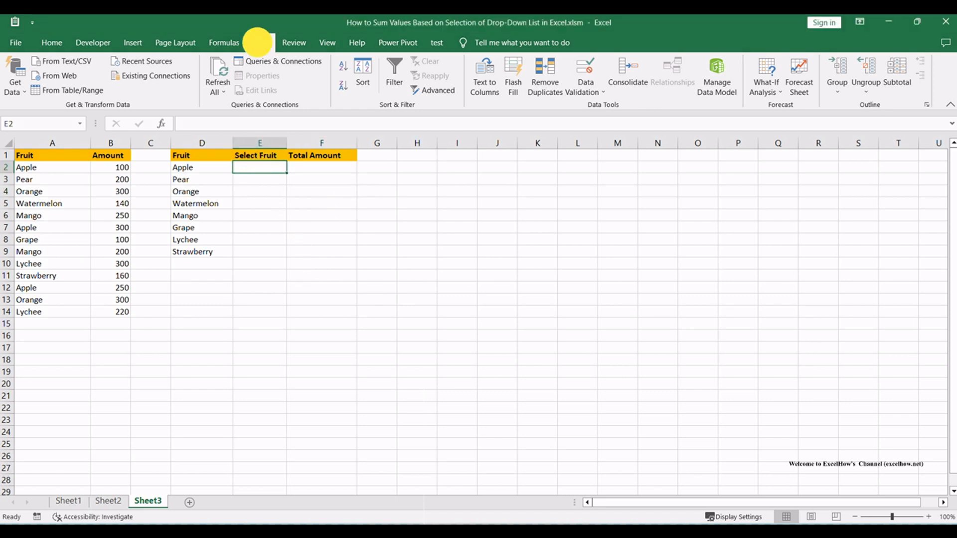
click(584, 76)
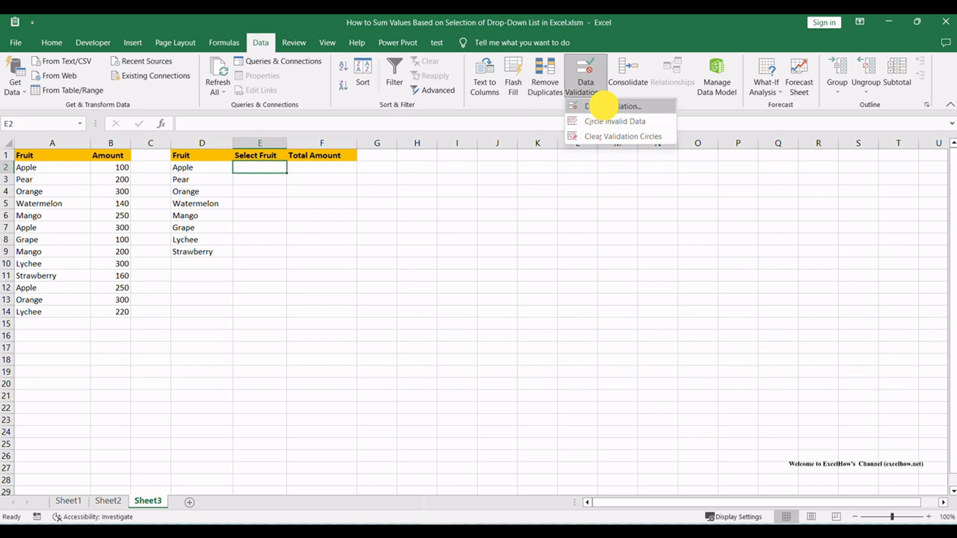
click(611, 106)
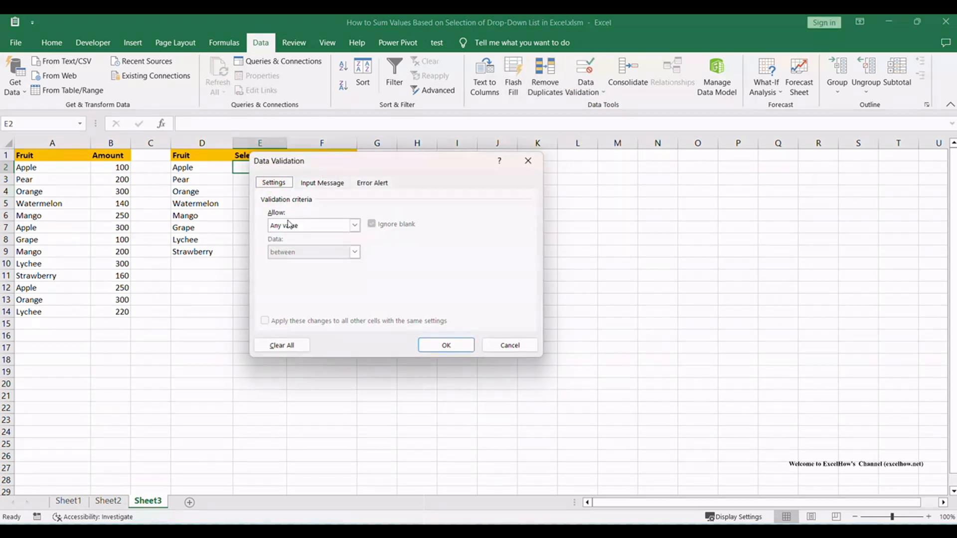
click(354, 225)
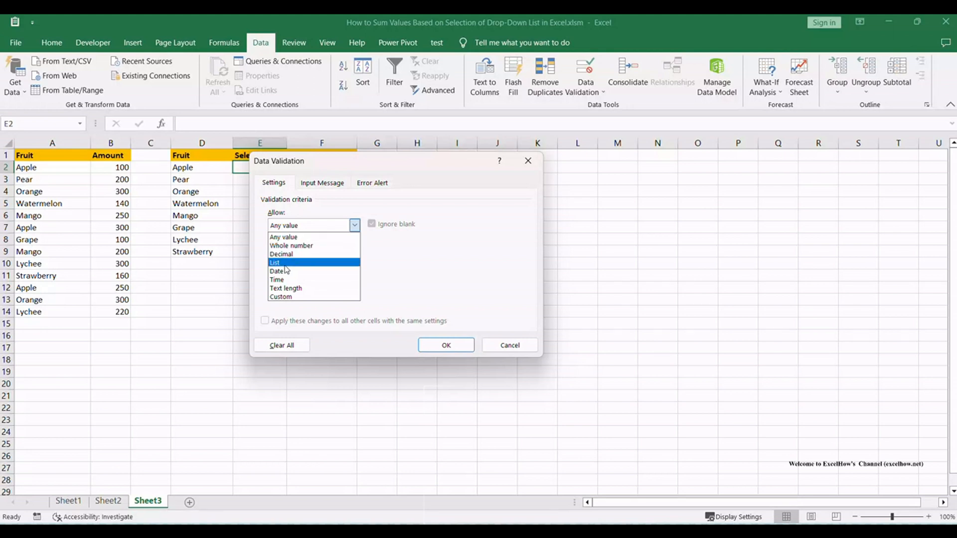
click(275, 262)
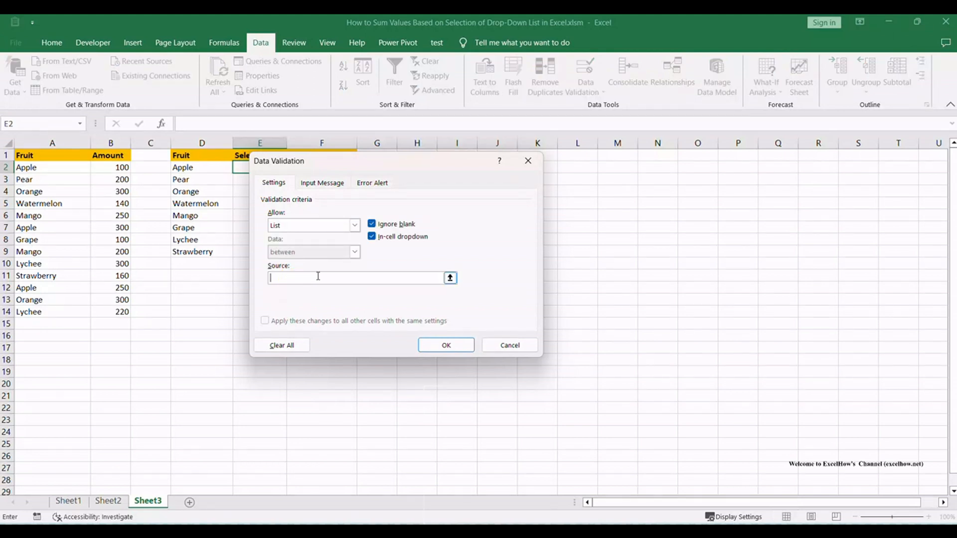
text(=$D$2:$D$9)
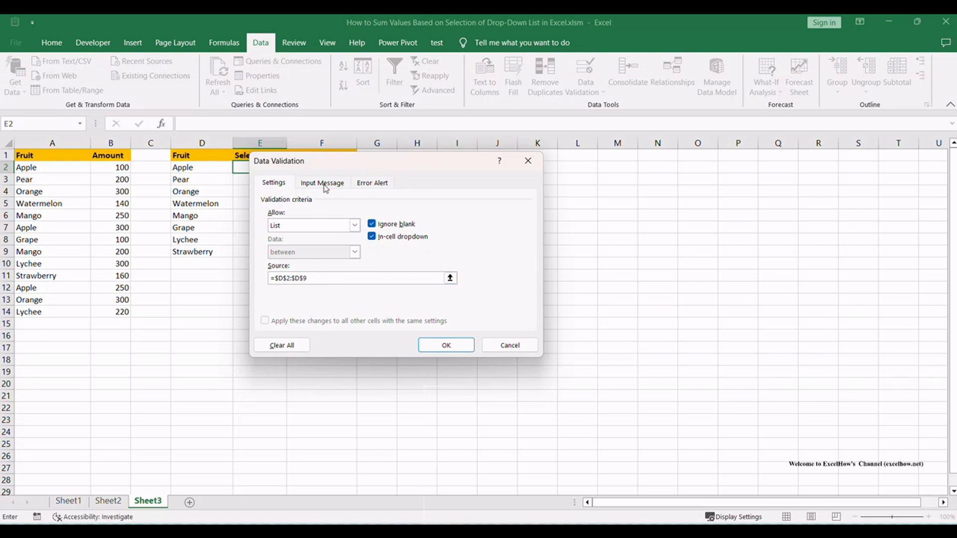
click(446, 345)
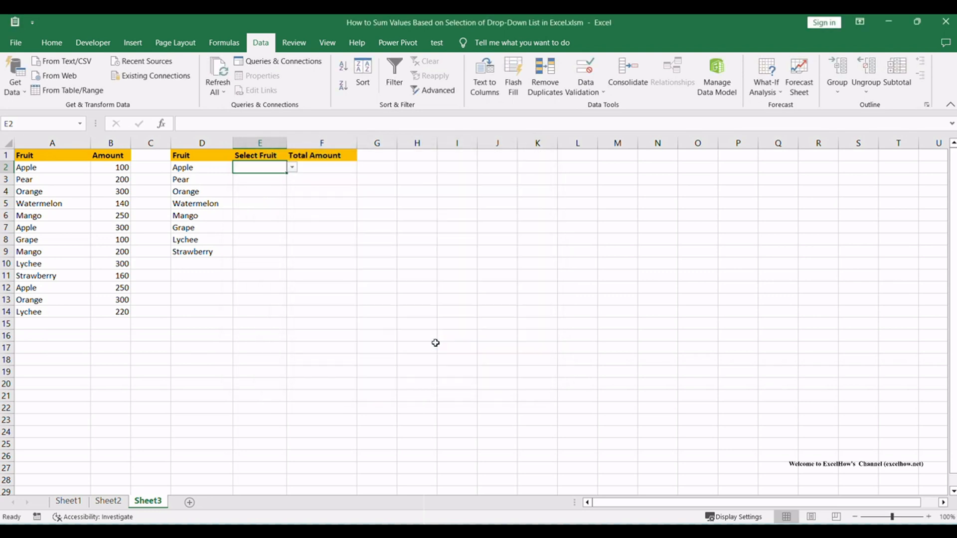
mouse_move(796, 246)
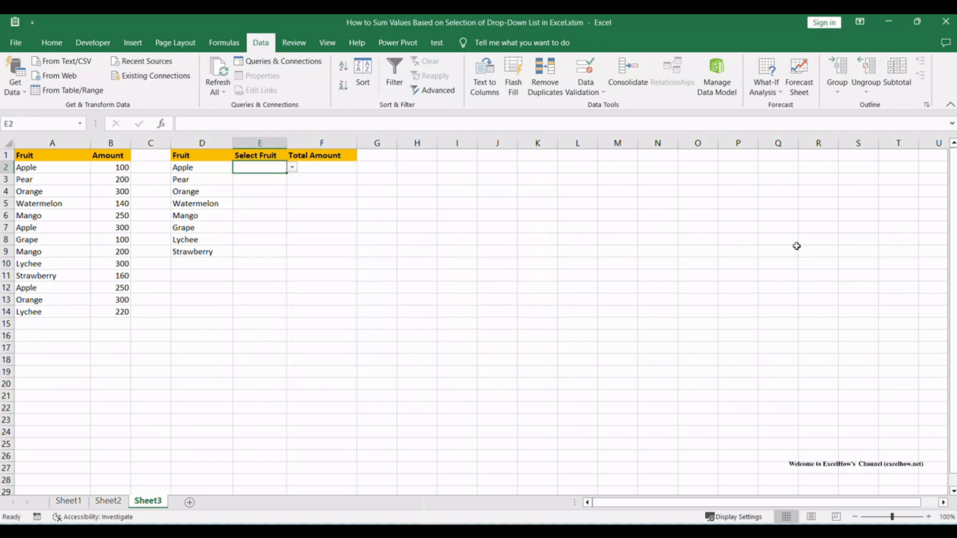
Step: Set E2's validation Input Message title and text to 'Select Fruit'
click(584, 67)
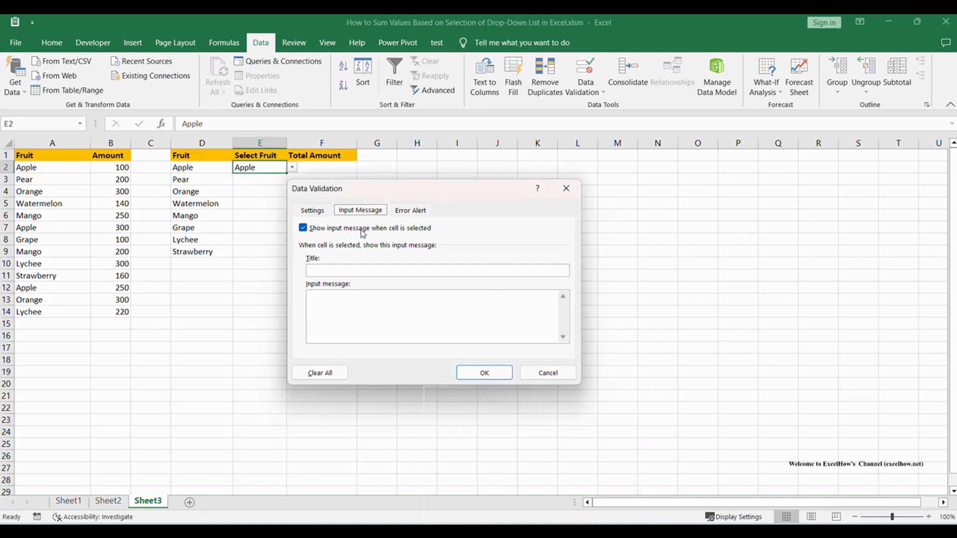
text(Select Fruit)
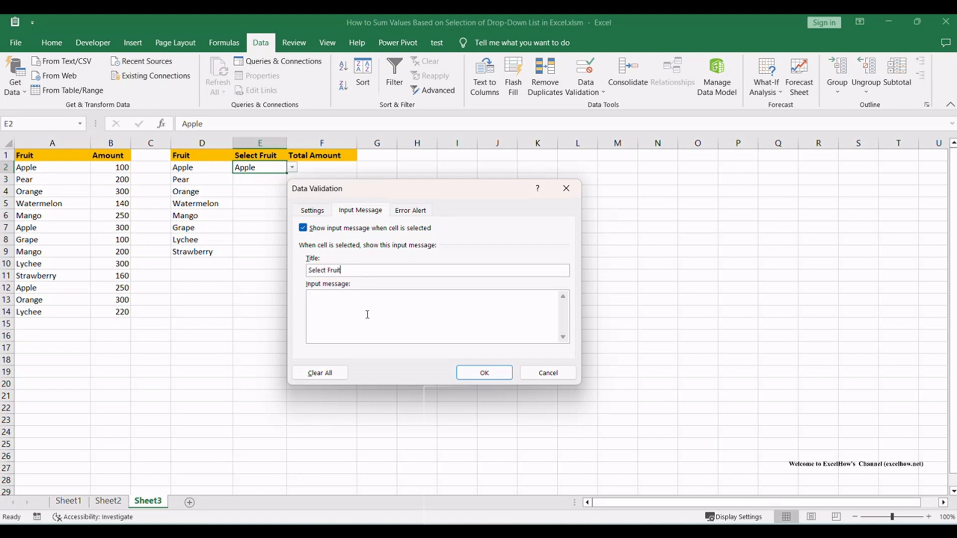
click(484, 372)
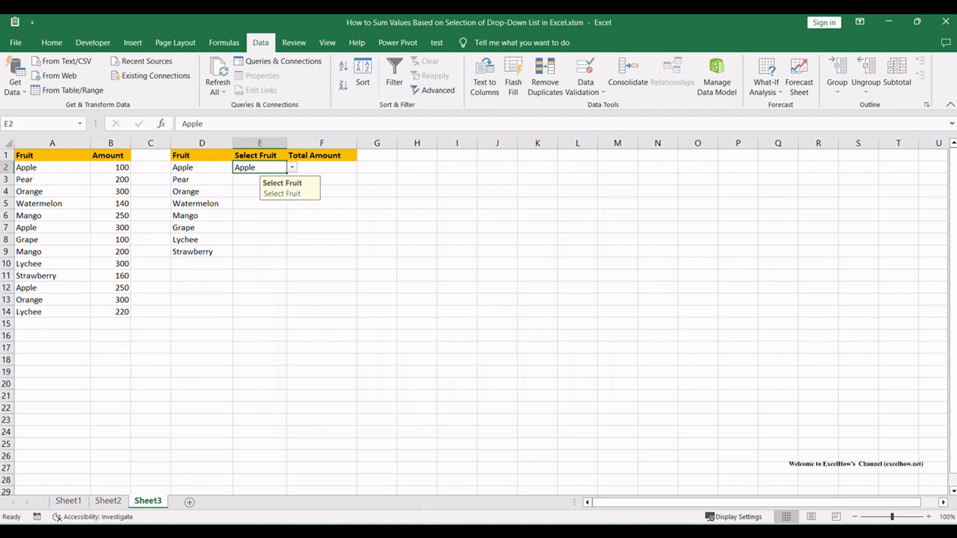
mouse_move(293, 173)
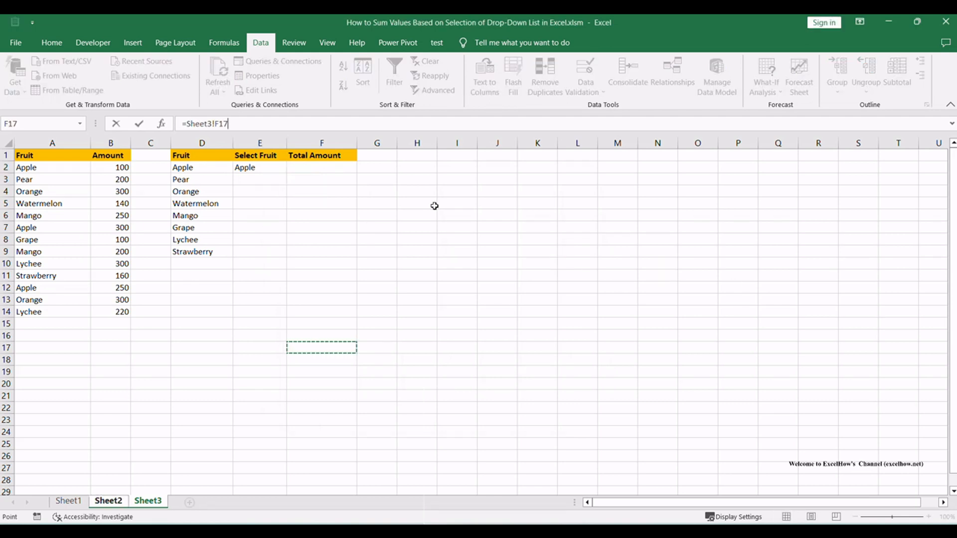
Step: Enter =SUMPRODUCT(SUMIF($A$2:$A$14,$E$2,$B$2:$B$14)) in F2, giving Apple's total
click(322, 168)
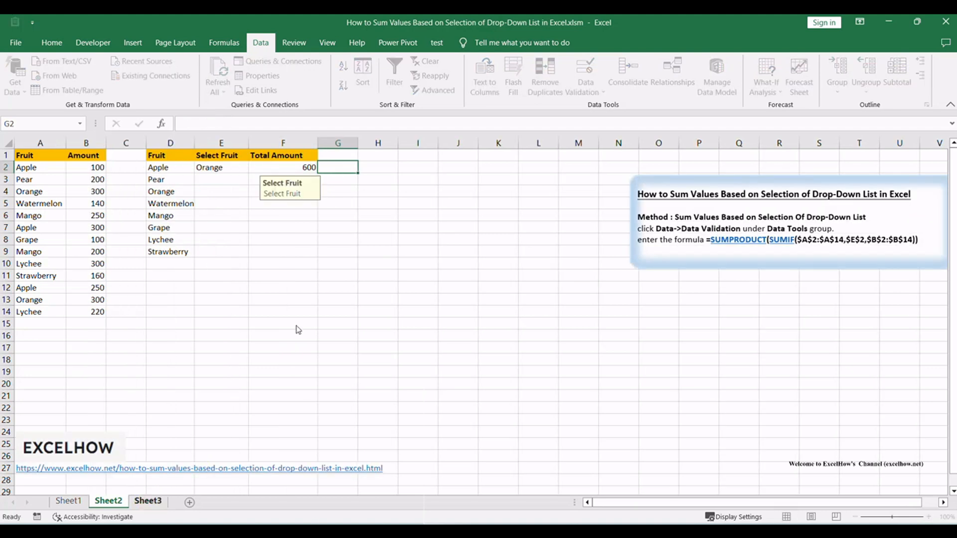
click(148, 501)
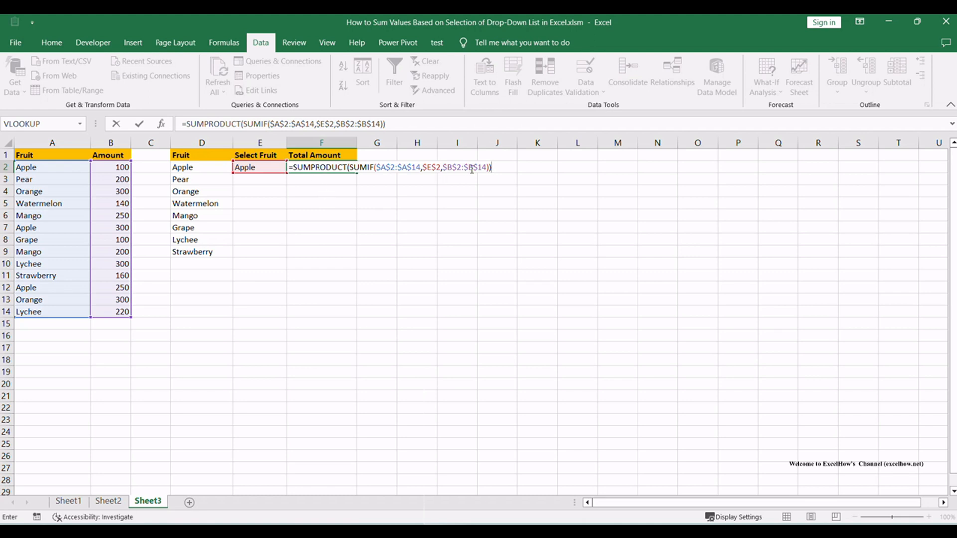
mouse_move(555, 179)
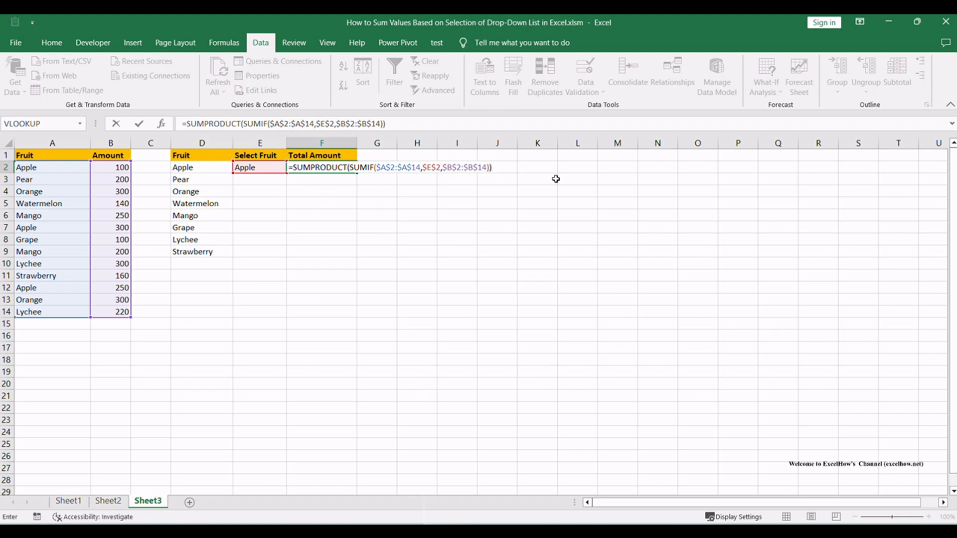
key(Return)
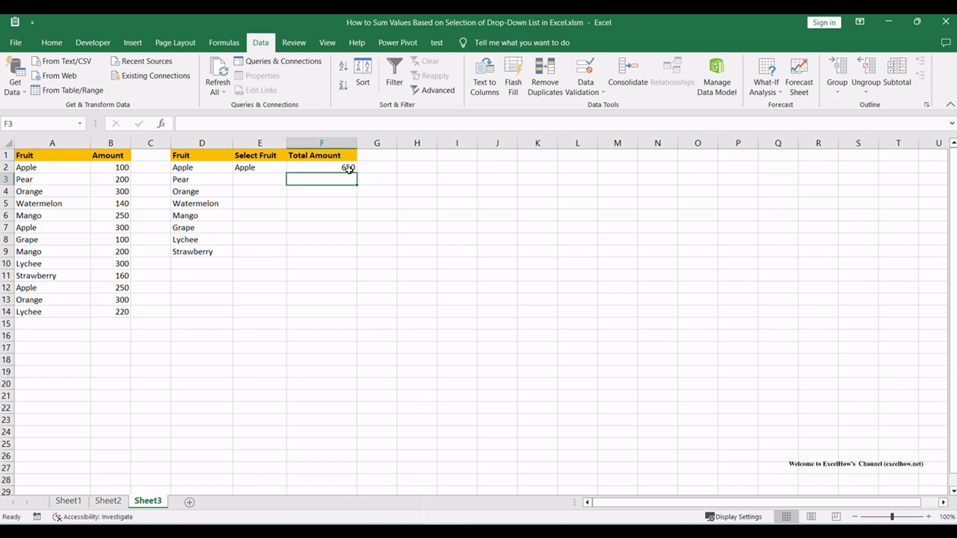
Step: Choose Mango from E2's drop-down so F2 updates to 450
click(321, 167)
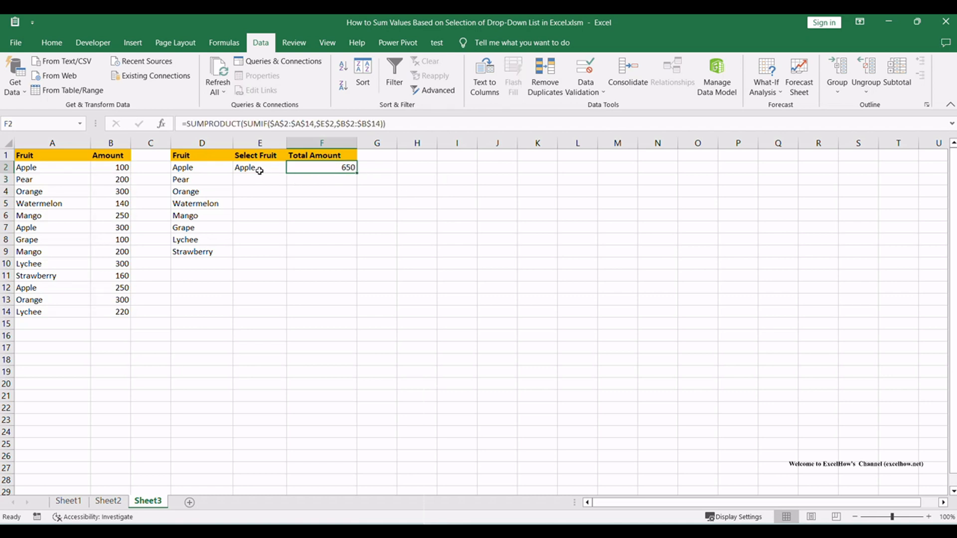
click(251, 168)
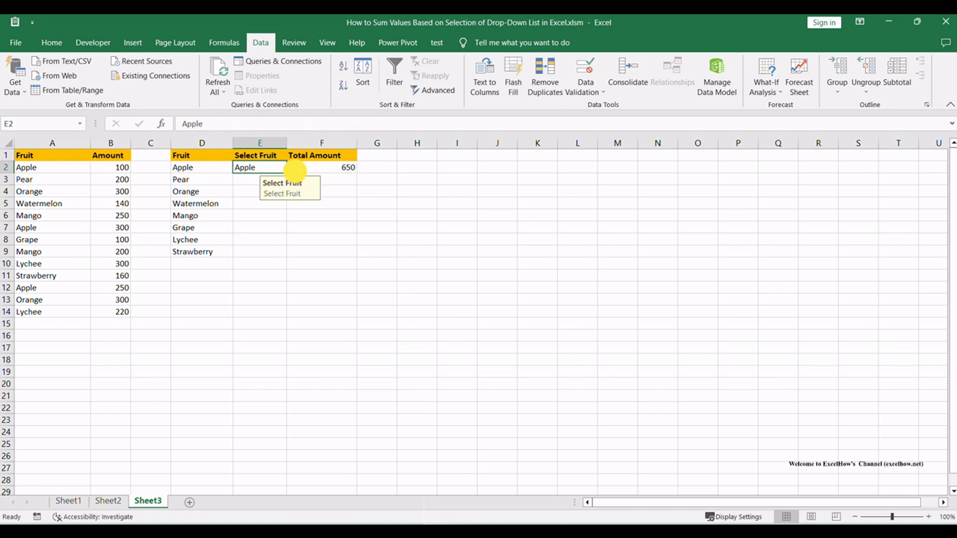
click(292, 168)
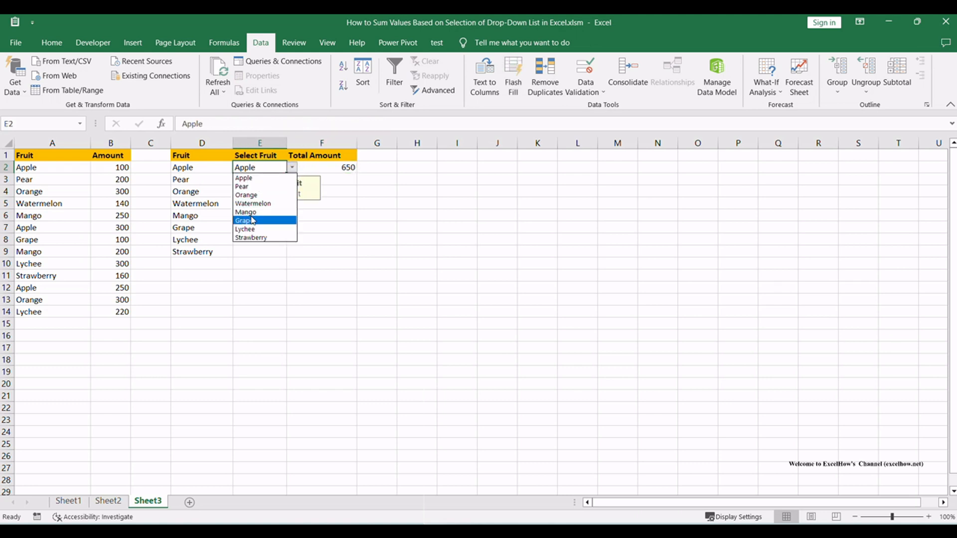
click(246, 211)
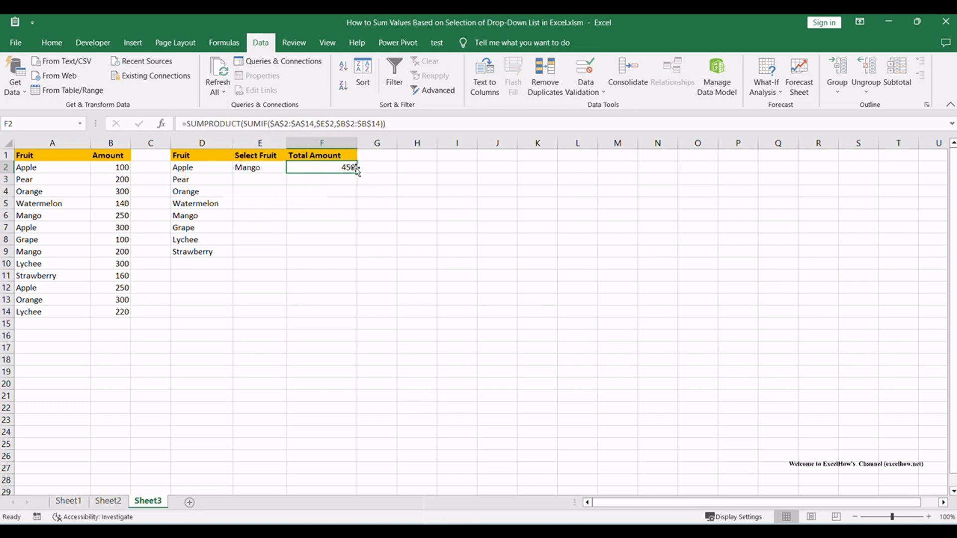
click(417, 202)
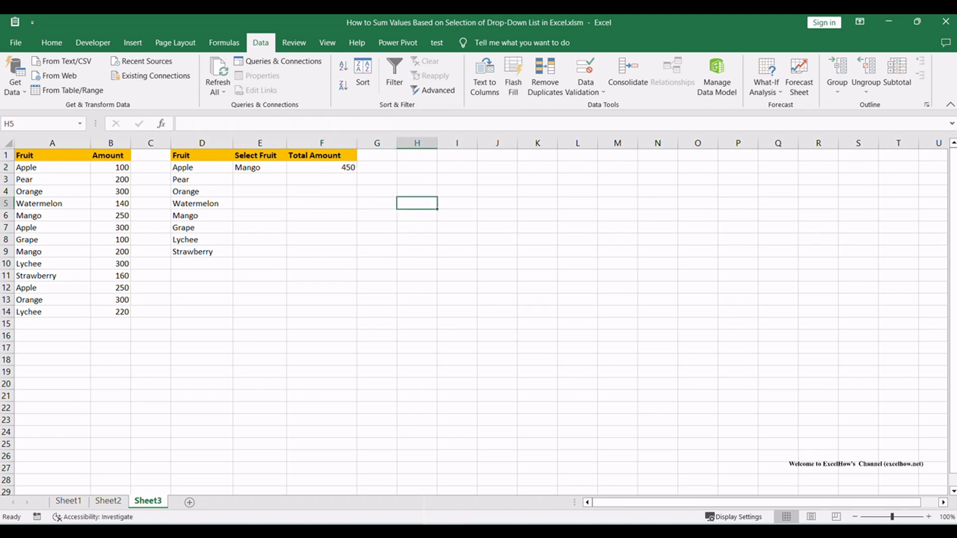